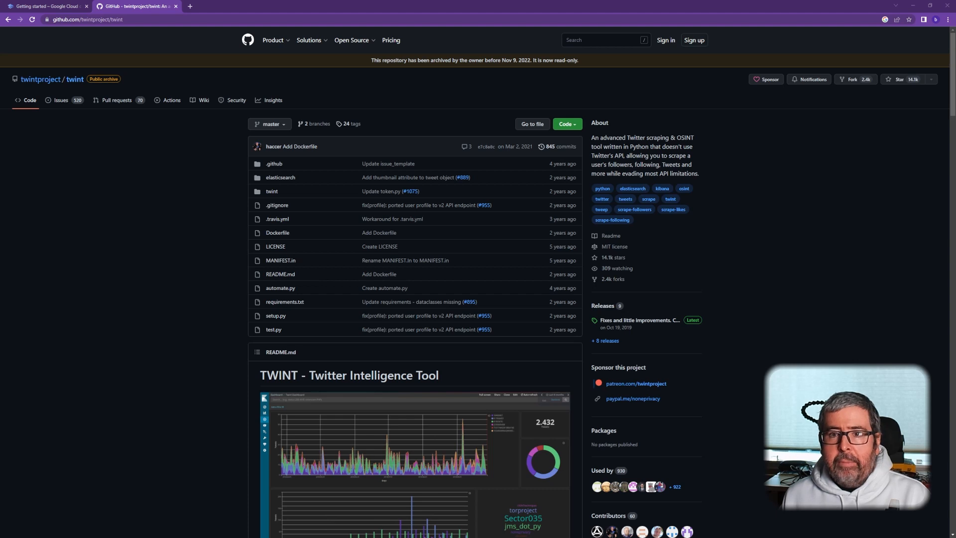
pyautogui.moveTo(188, 170)
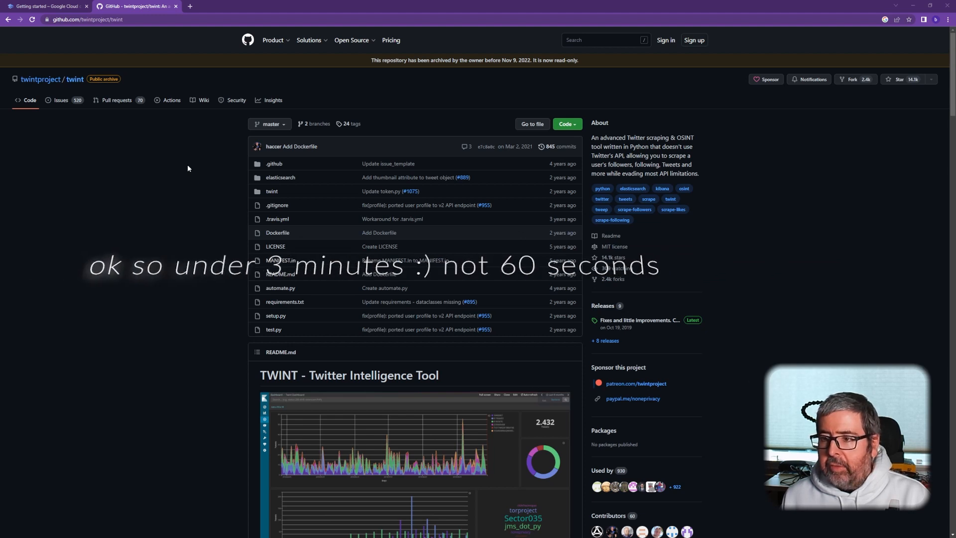
# Switch from the twint GitHub page to the Google Cloud 'Getting started' tab.
pyautogui.click(49, 6)
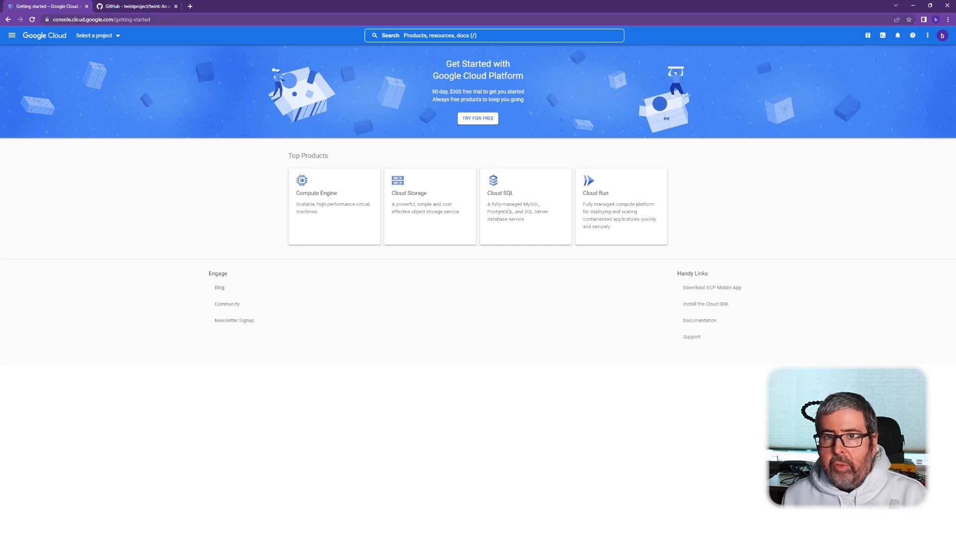
pyautogui.moveTo(116, 72)
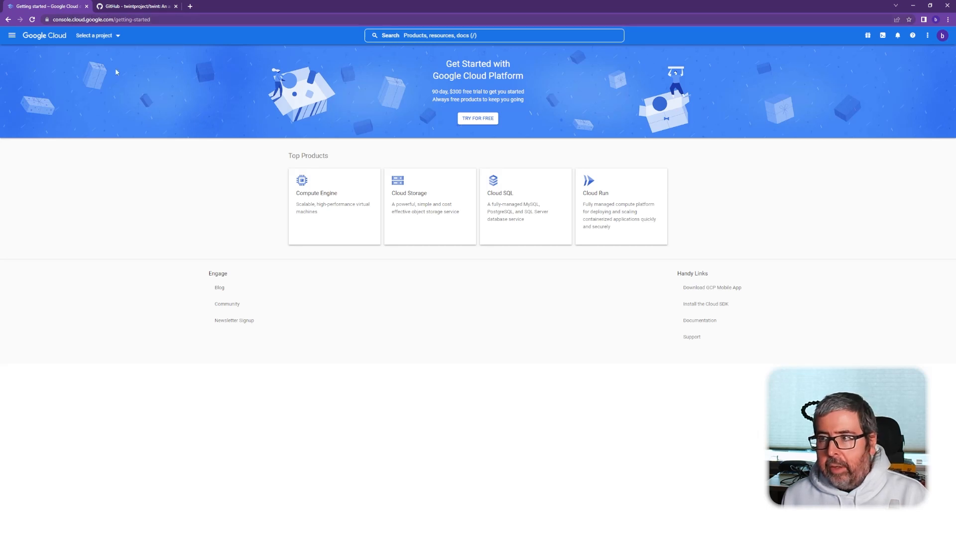
pyautogui.moveTo(882, 35)
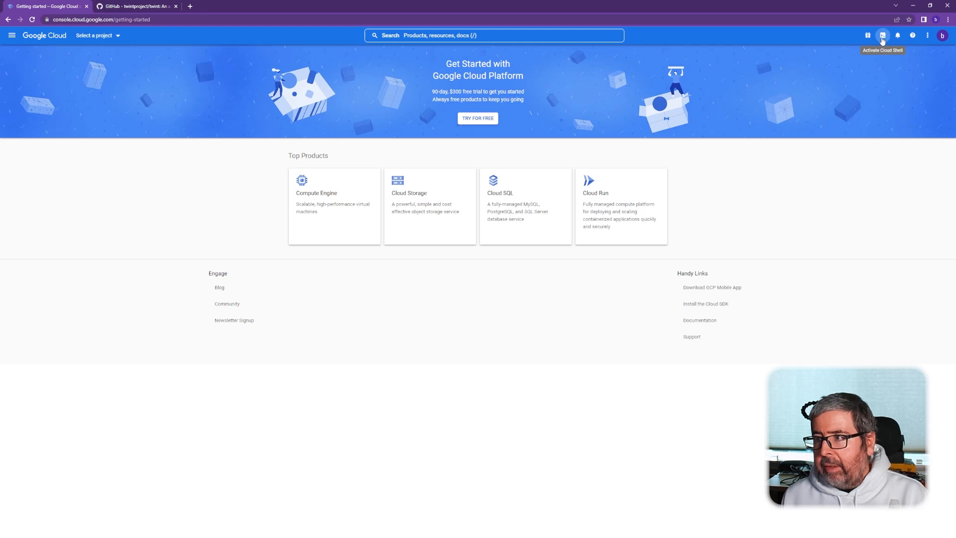
# Activate Cloud Shell from the Google Cloud console header.
pyautogui.click(882, 35)
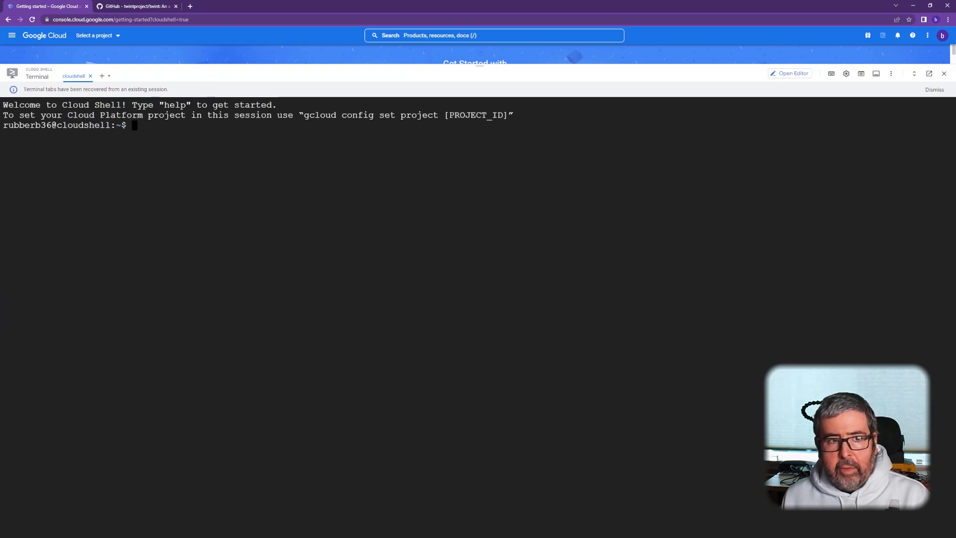
# Shallow-clone github.com/twintproject/twint with --depth=1 and cd into the twint folder.
pyautogui.write('git clone --depth=1 https://github.com/twintproject/twint.git')
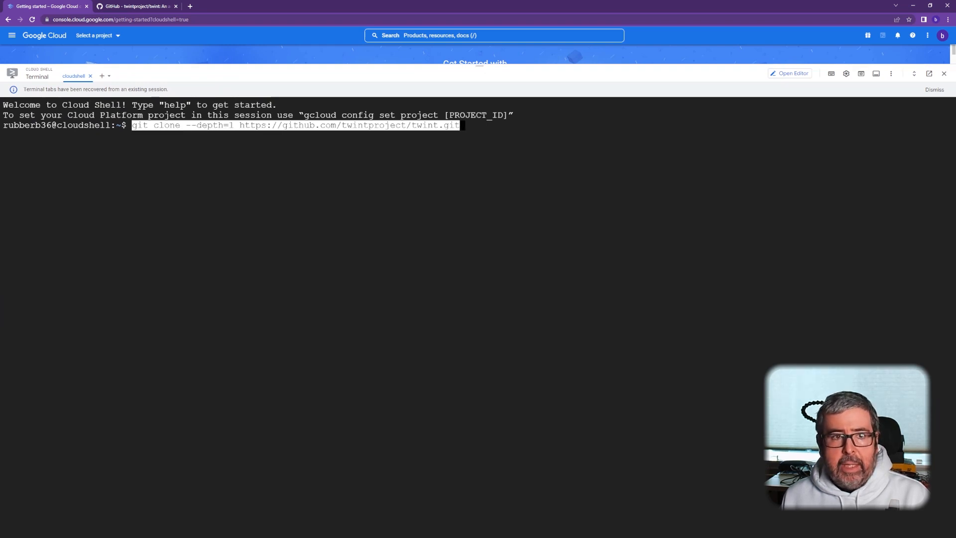
pyautogui.press('Return')
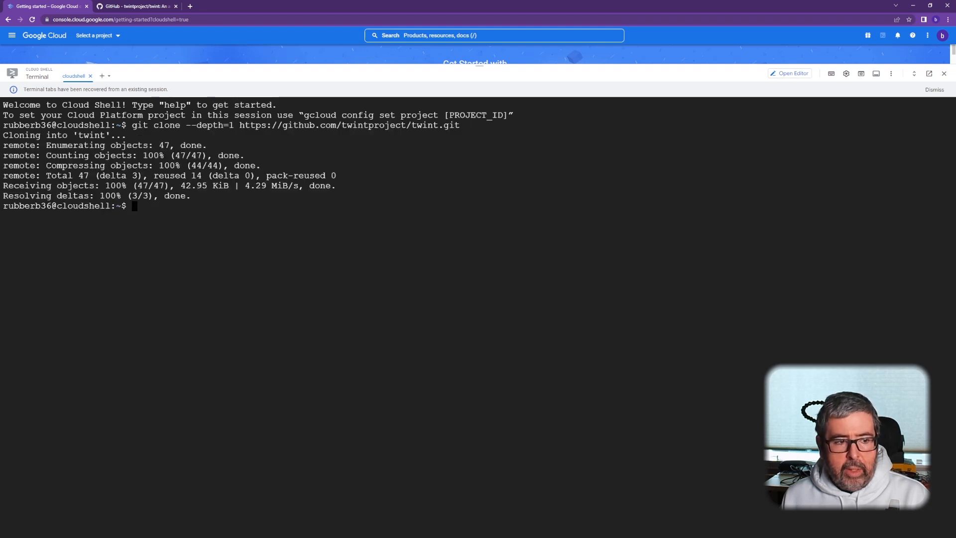
pyautogui.write('c')
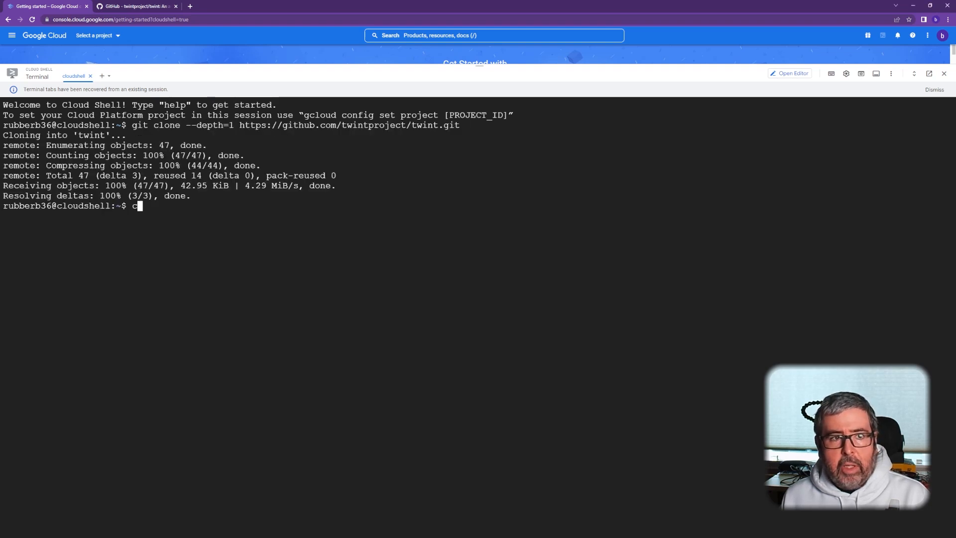
pyautogui.write('d t')
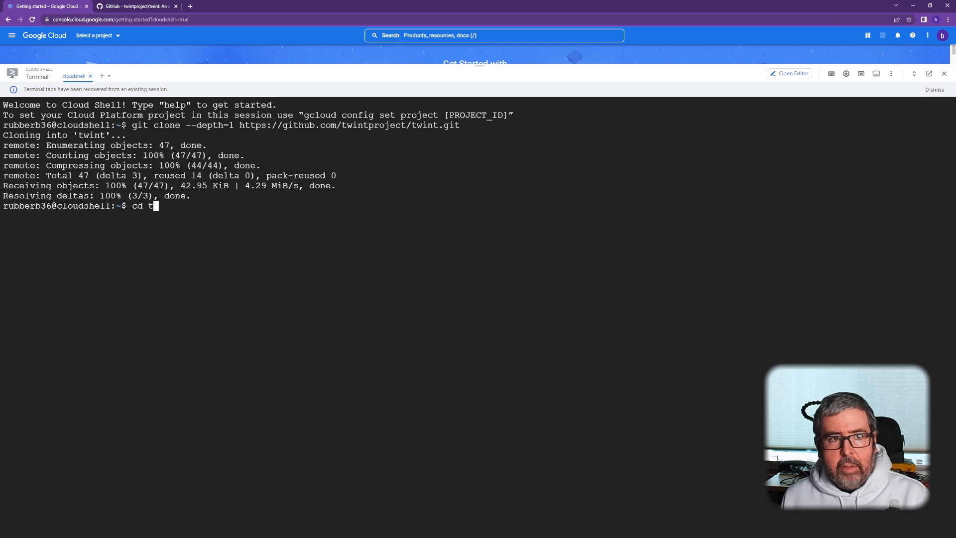
pyautogui.write('wint')
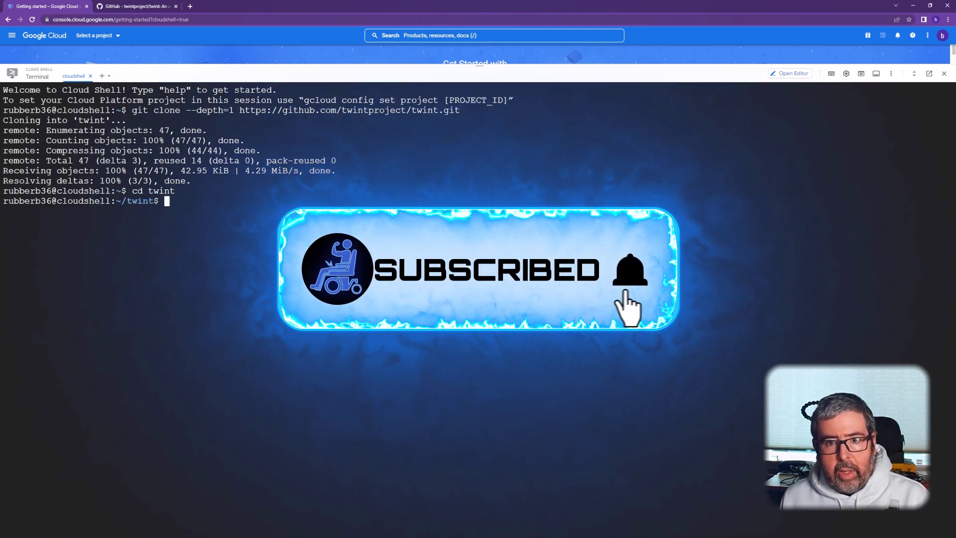
# Edit requirements.txt in nano to pin aiohttp==3.7.0 and save it.
pyautogui.write('nano requirements.txt')
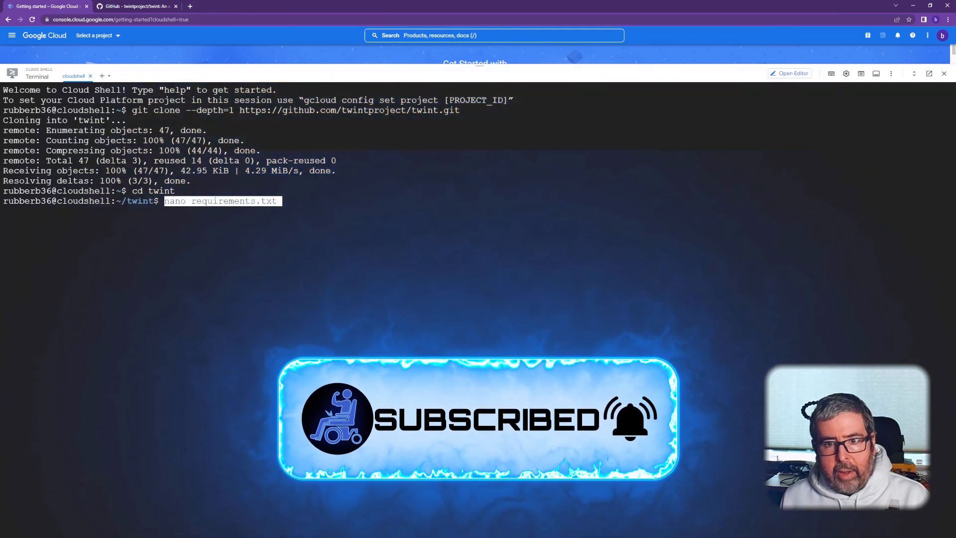
pyautogui.press('Return')
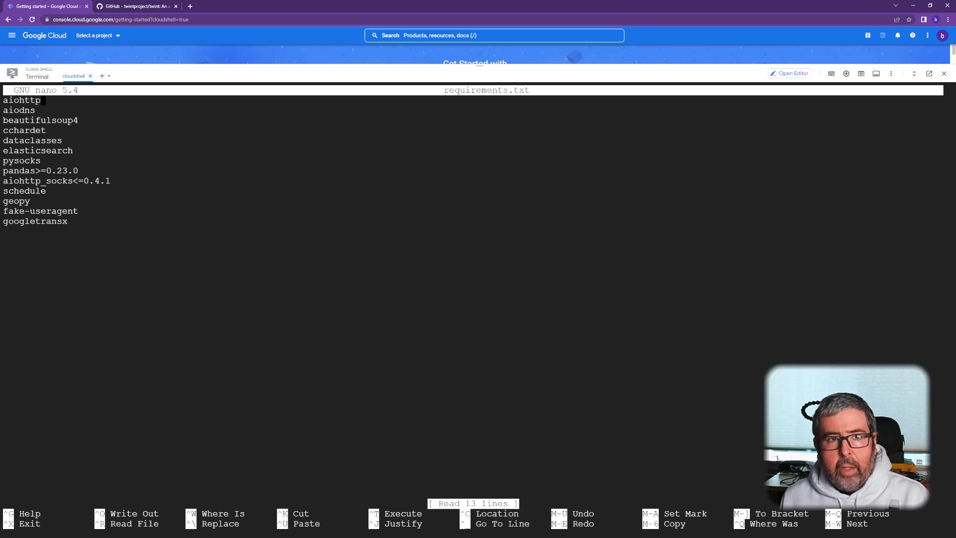
pyautogui.write('==')
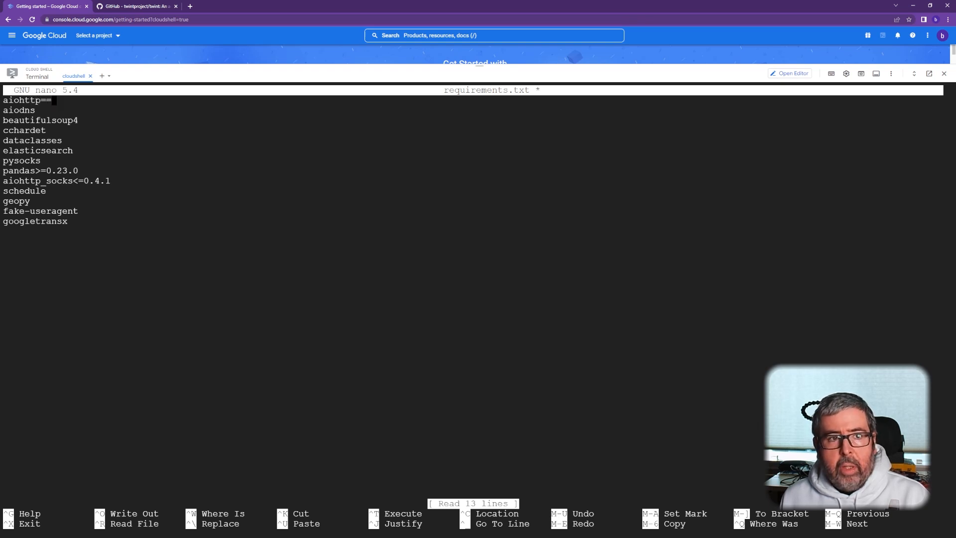
pyautogui.write('3.')
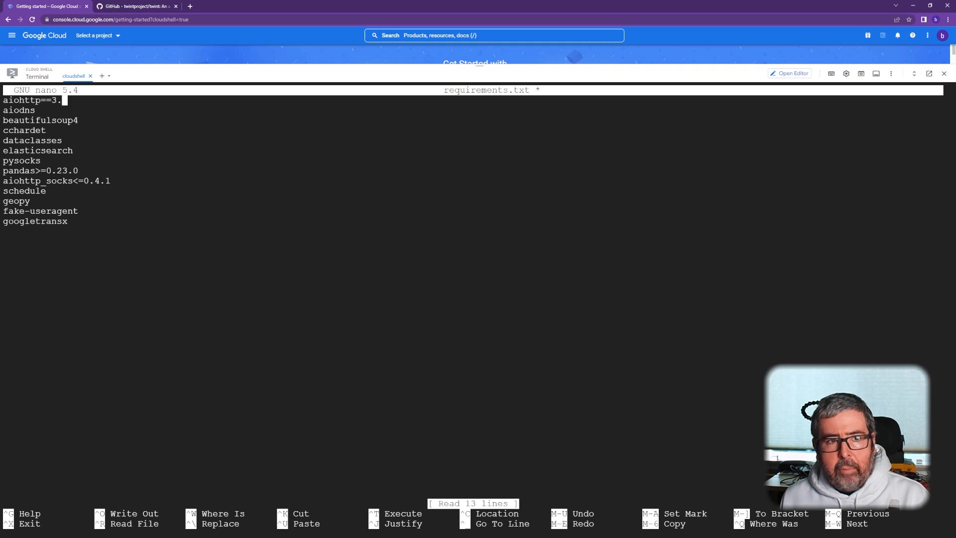
pyautogui.write('7.')
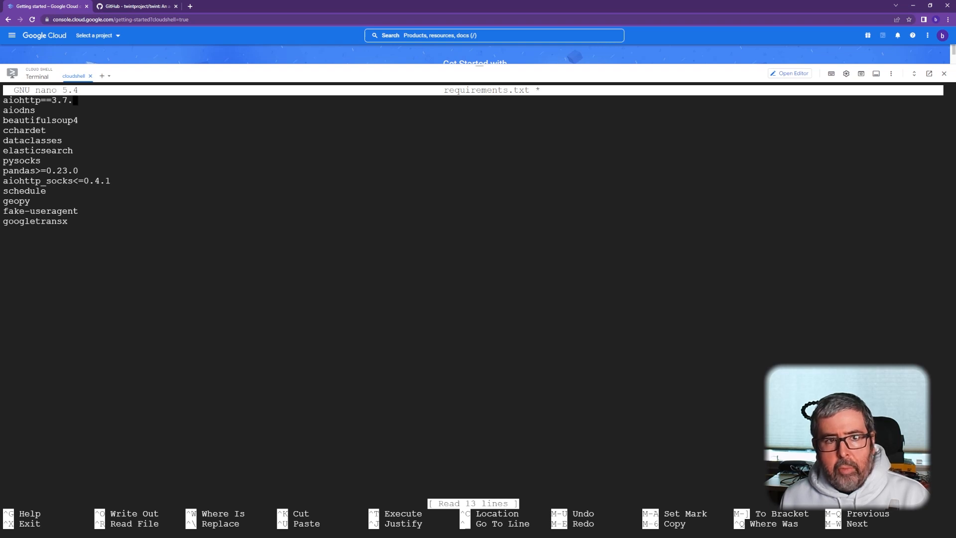
pyautogui.write('0')
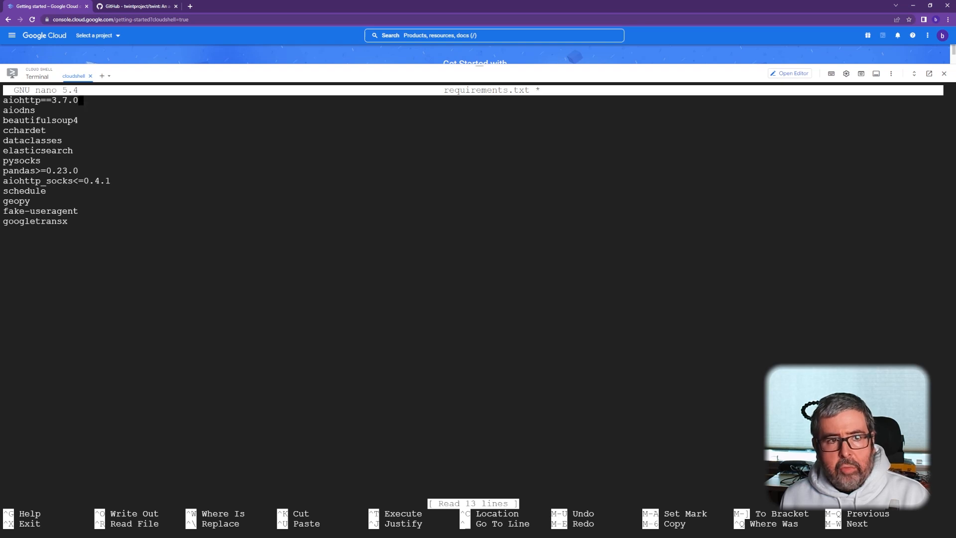
pyautogui.press('ctrl+o')
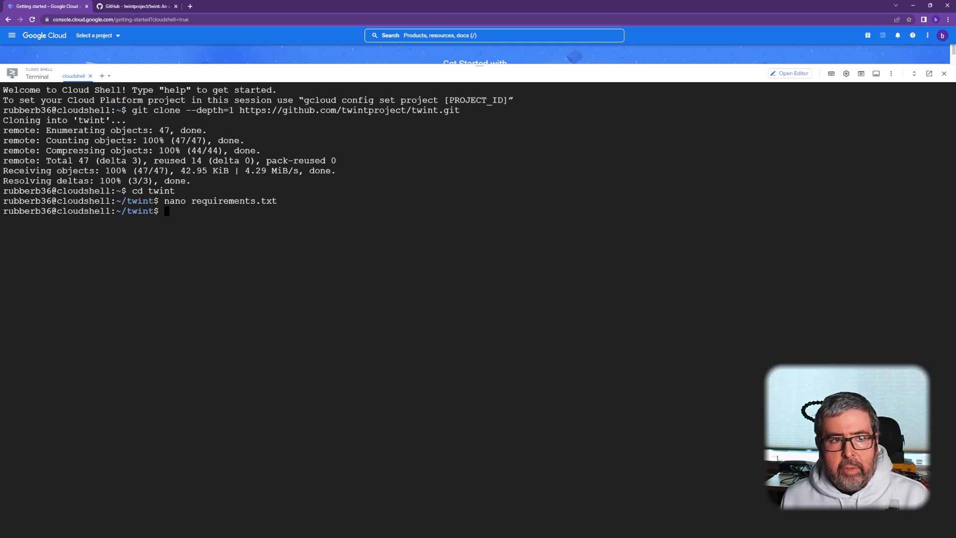
# Install twint and its requirements with 'pip3 install . -r requirements.txt'.
pyautogui.write('pip3 install . -r requirements.txt')
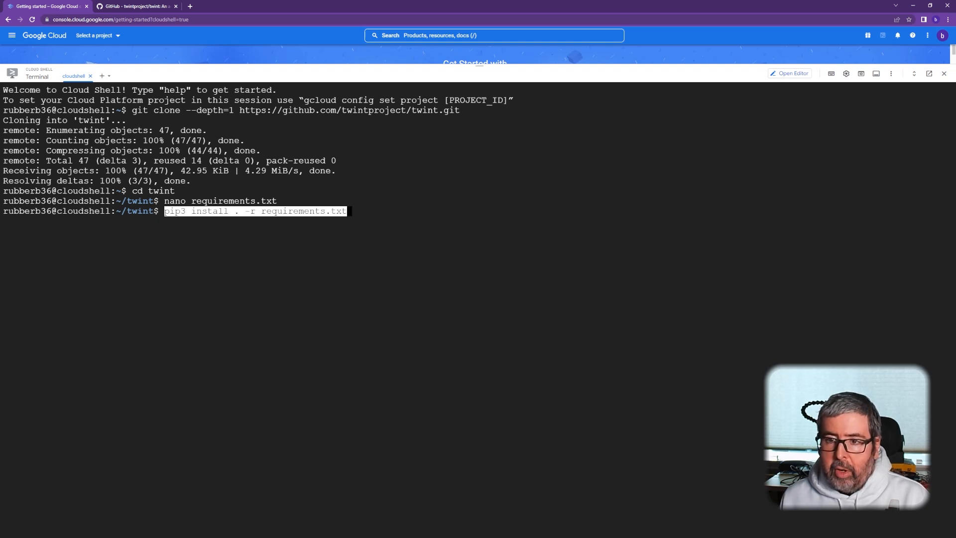
pyautogui.press('Return')
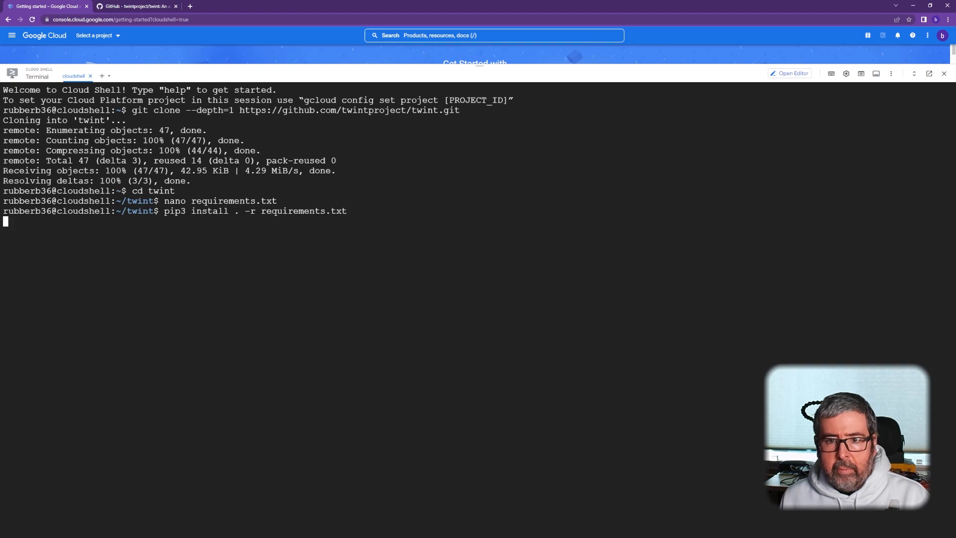
pyautogui.press('Return')
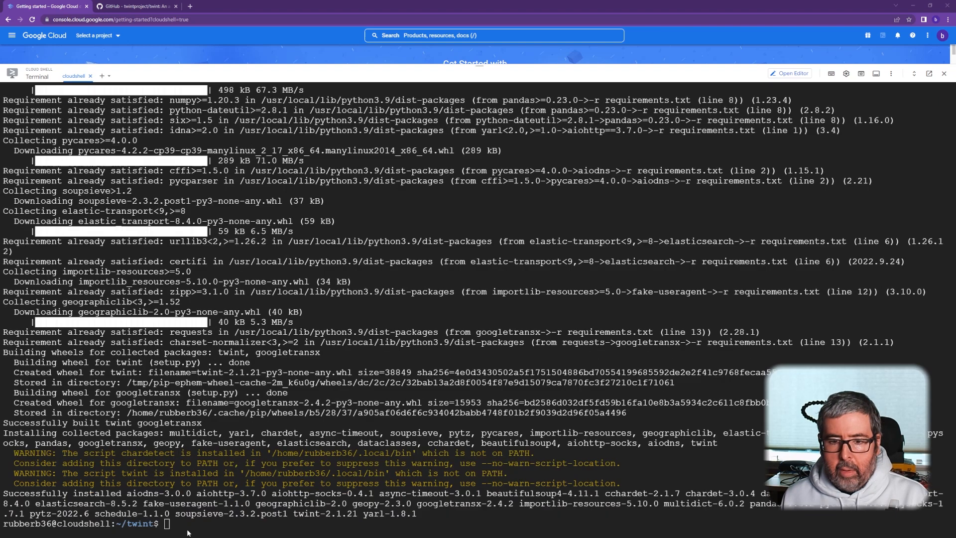
pyautogui.scroll(3)
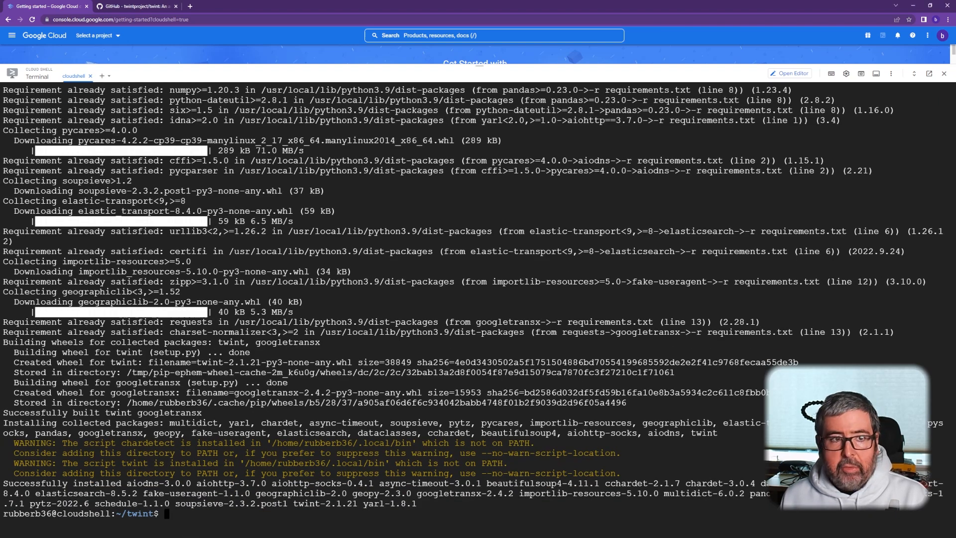
# Run 'sudo python3 setup.py install' until twint 2.1.21 dependency processing finishes.
pyautogui.write('sudo python3 setup.py install')
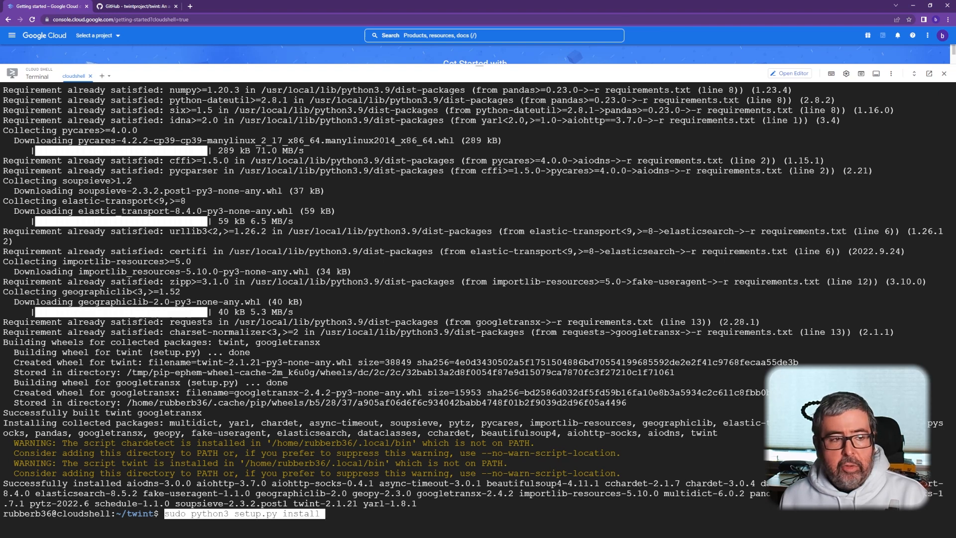
pyautogui.press('Return')
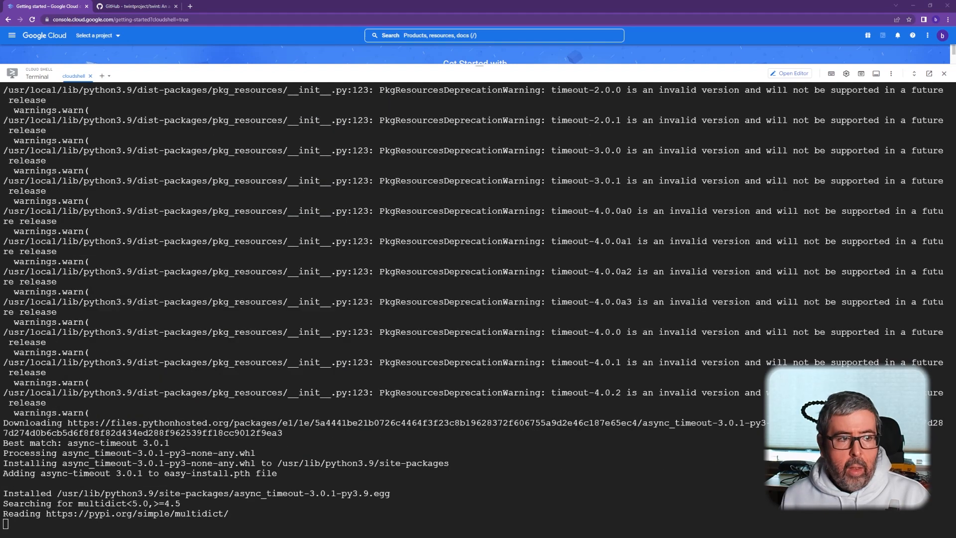
pyautogui.scroll(-3)
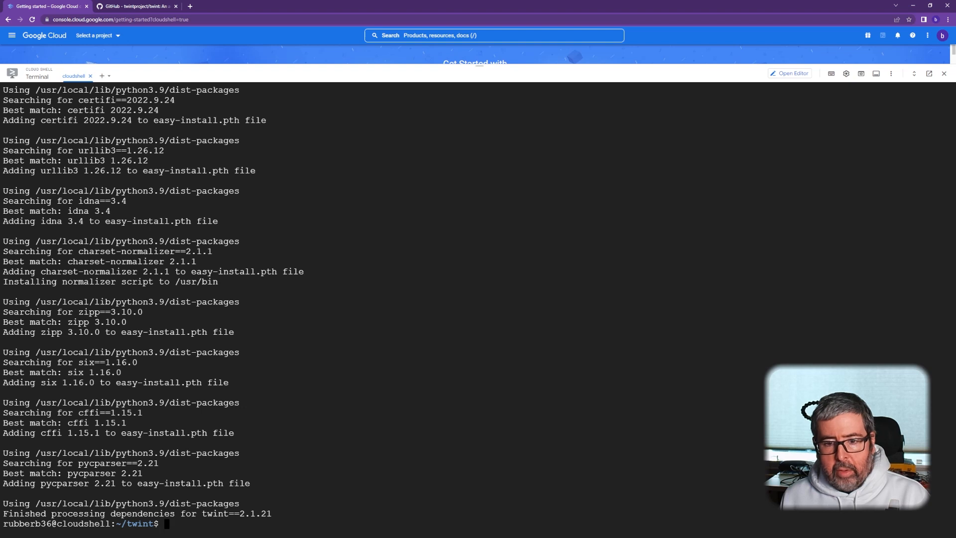
# Run 'twint -u elonmusk --limit 20' to fetch 20 of elonmusk's tweets.
pyautogui.write('twint -u elonmusk --limit 20')
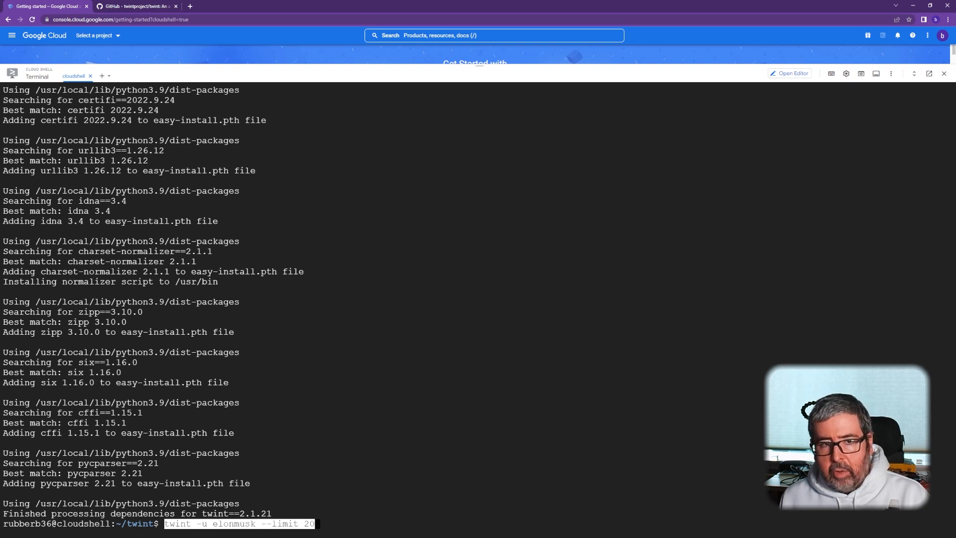
pyautogui.press('Return')
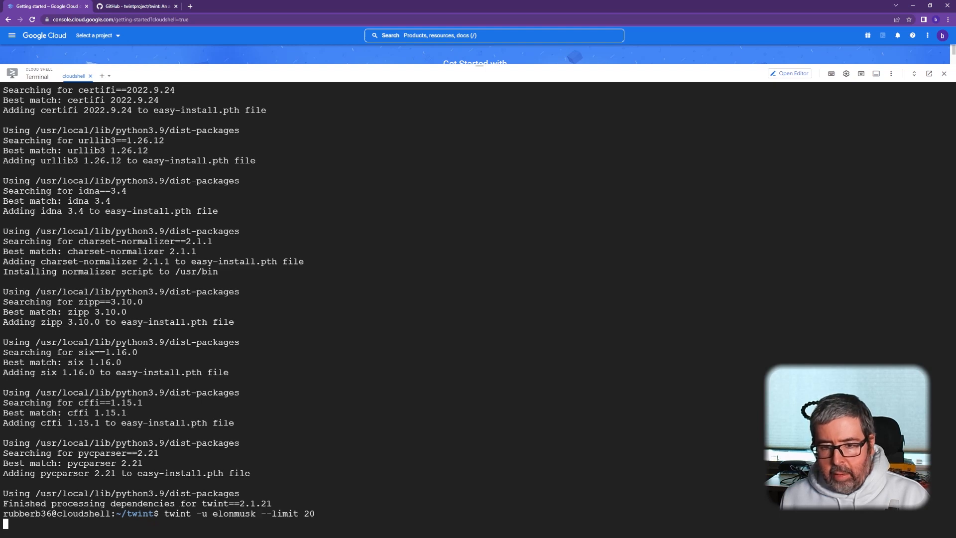